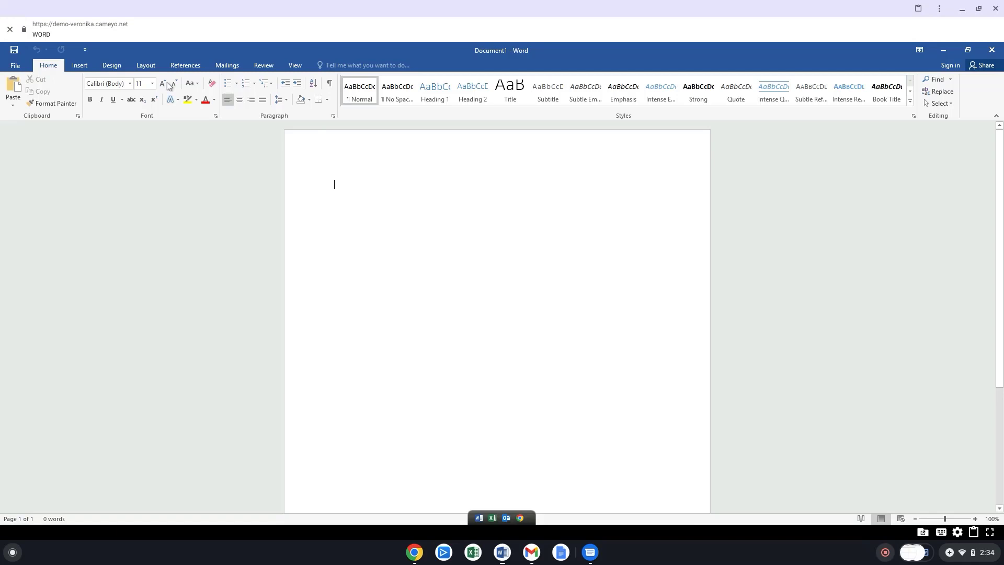
Bring up Word's Open dialog via File > Open > Browse
{"action": "left_click", "coordinate": [15, 65]}
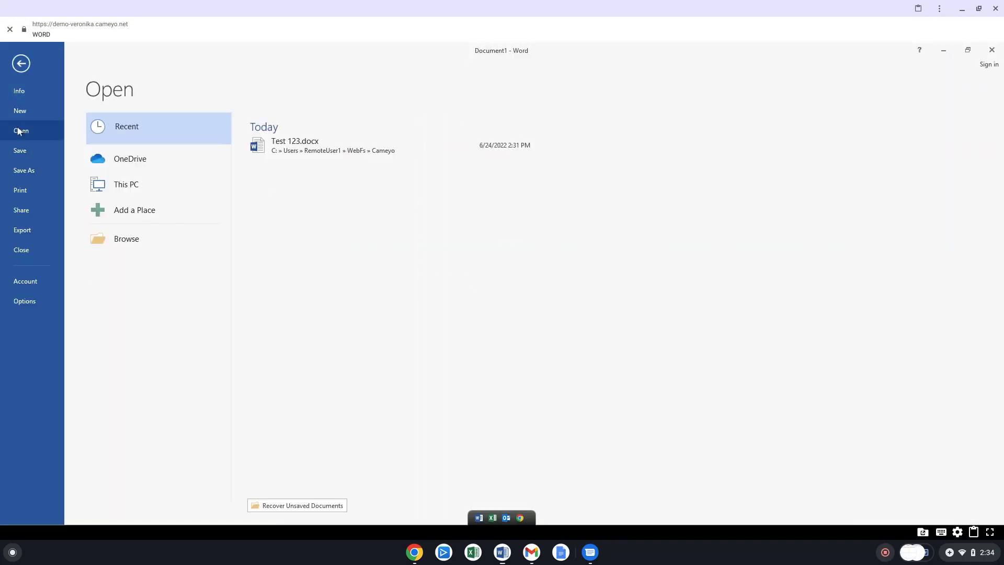
{"action": "mouse_move", "coordinate": [126, 239]}
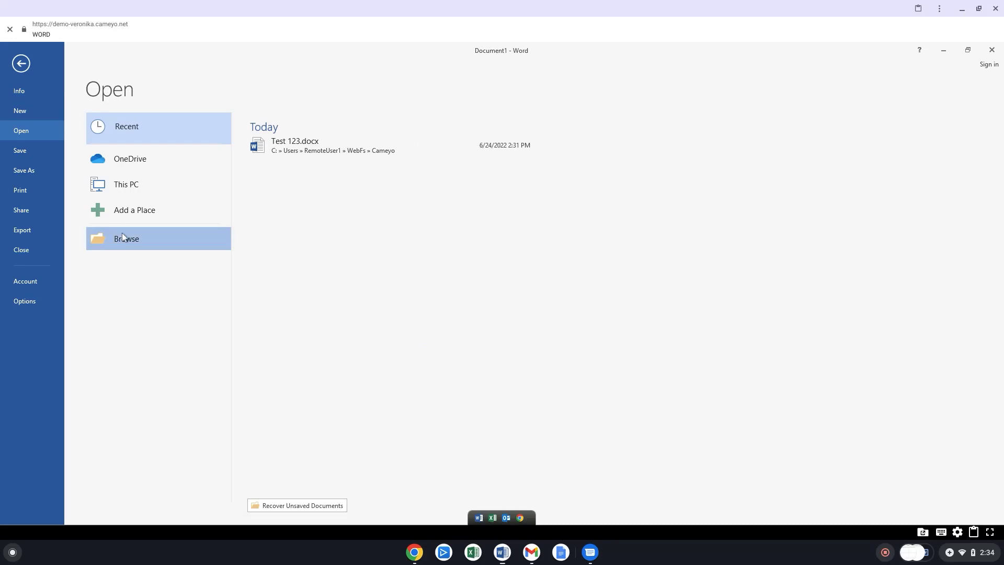
{"action": "left_click", "coordinate": [127, 239]}
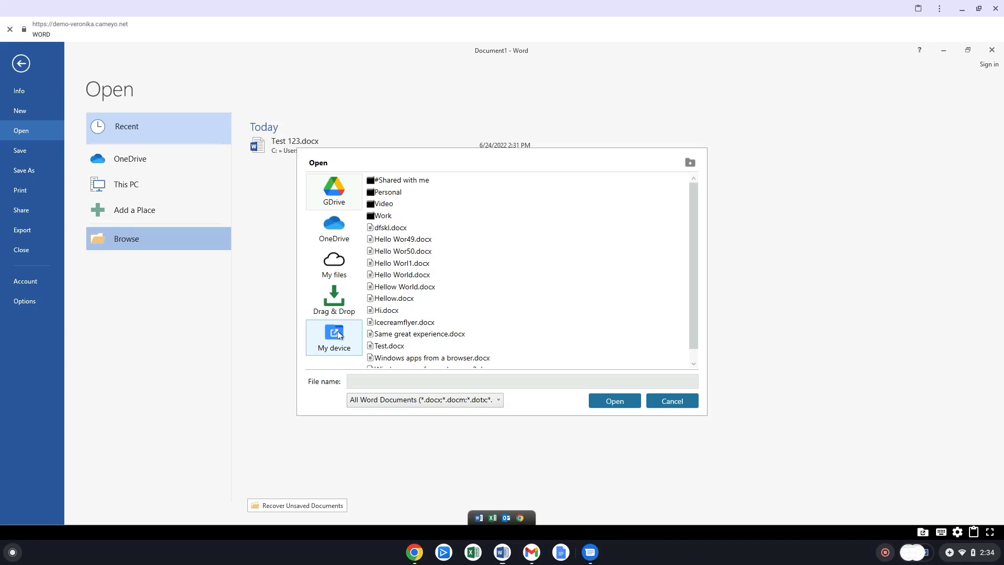
Connect the Chromebook's Cameyo folder from My device, granting view and save access
{"action": "left_click", "coordinate": [334, 334]}
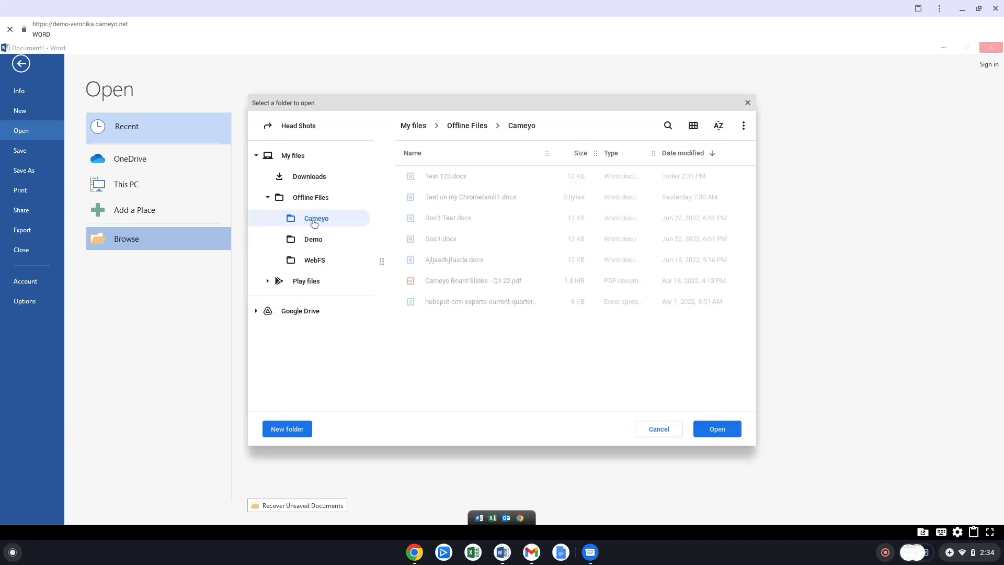
{"action": "left_click", "coordinate": [717, 429]}
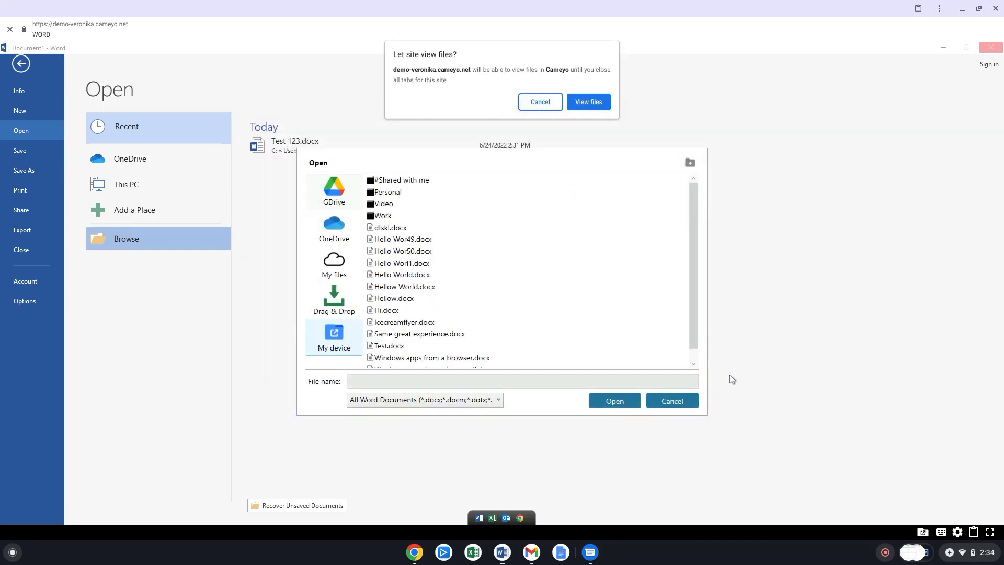
{"action": "left_click", "coordinate": [589, 102]}
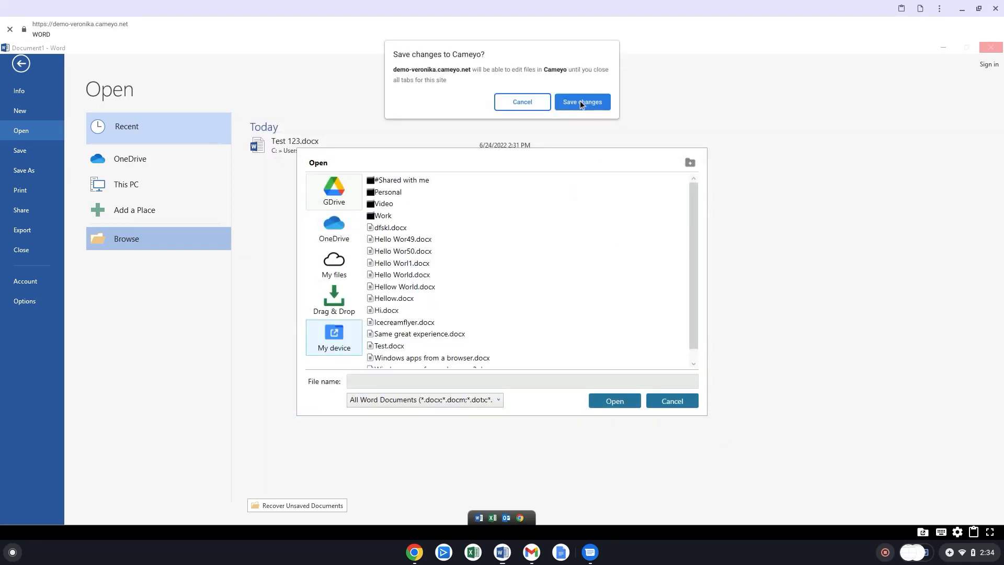
{"action": "left_click", "coordinate": [582, 102]}
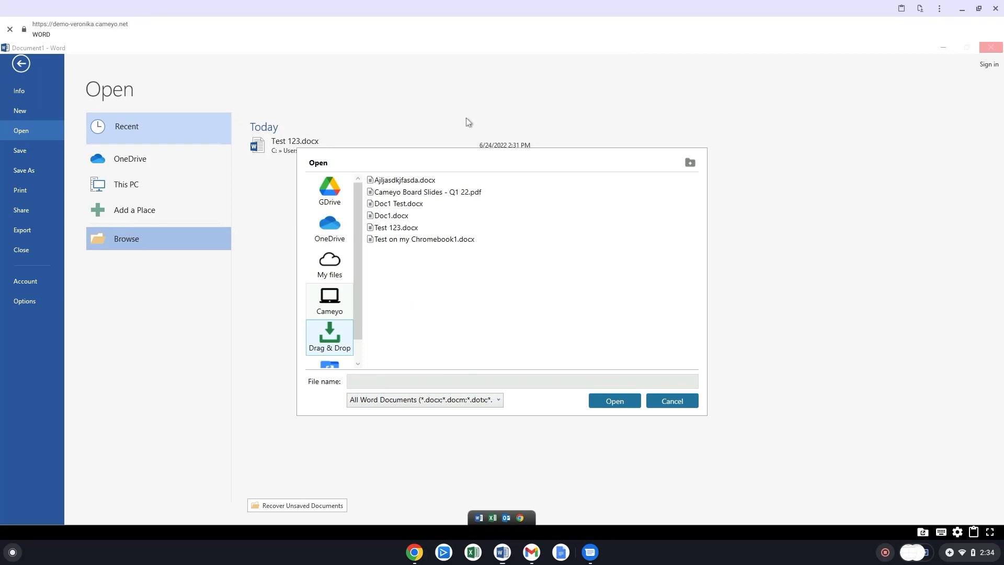
{"action": "mouse_move", "coordinate": [333, 306]}
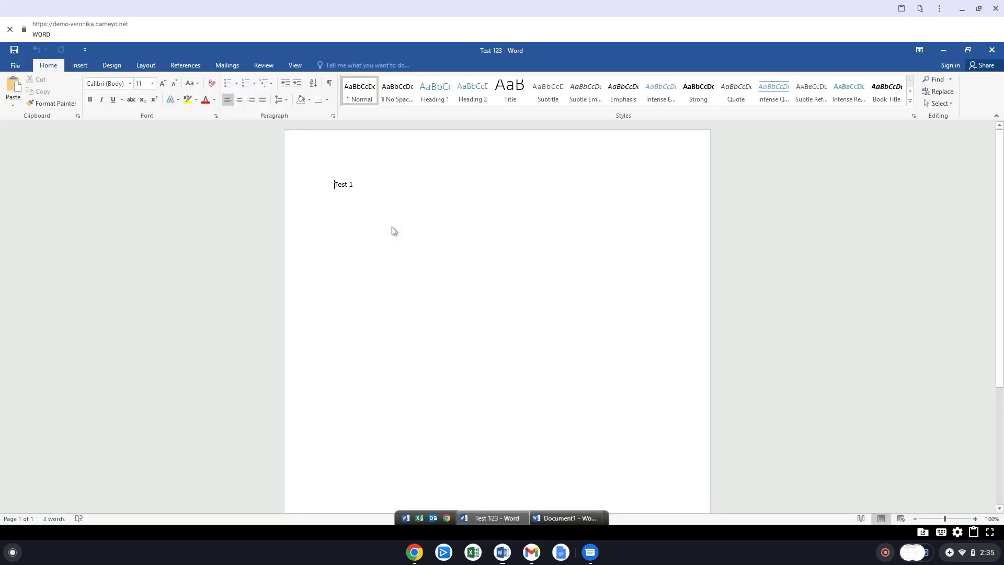
Start Save As and browse to the Cameyo folder as the save location
{"action": "left_click", "coordinate": [15, 65]}
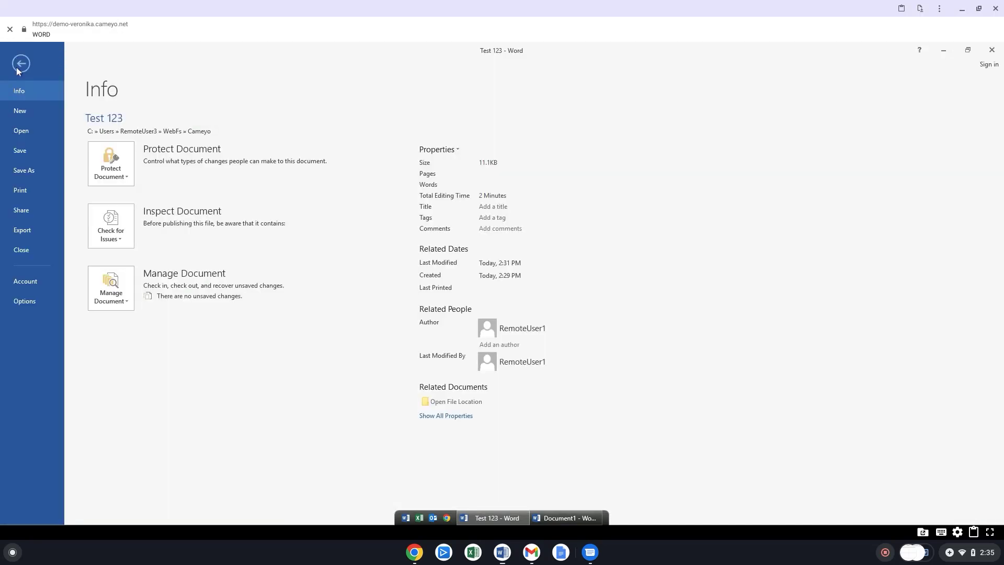
{"action": "left_click", "coordinate": [24, 170]}
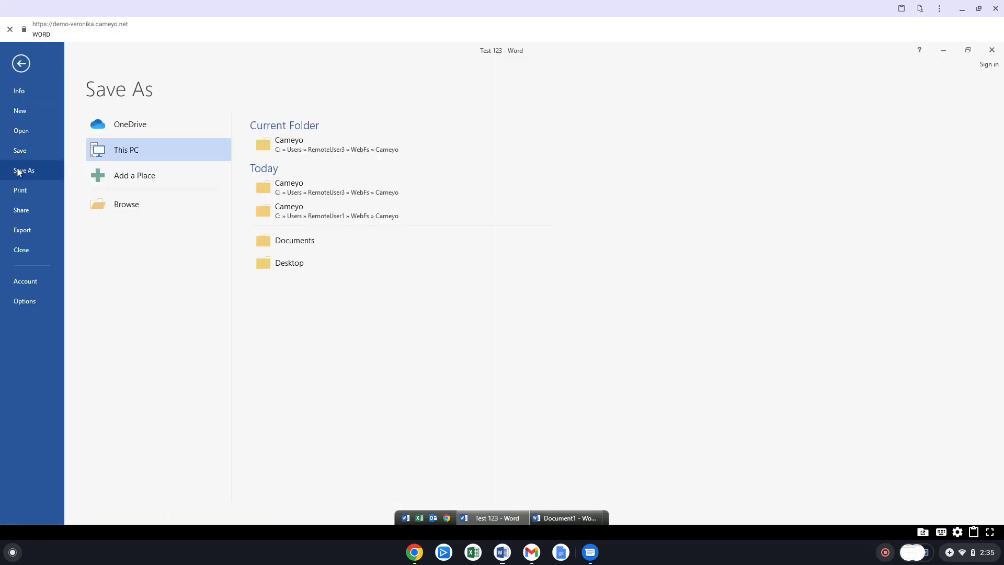
{"action": "left_click", "coordinate": [127, 204]}
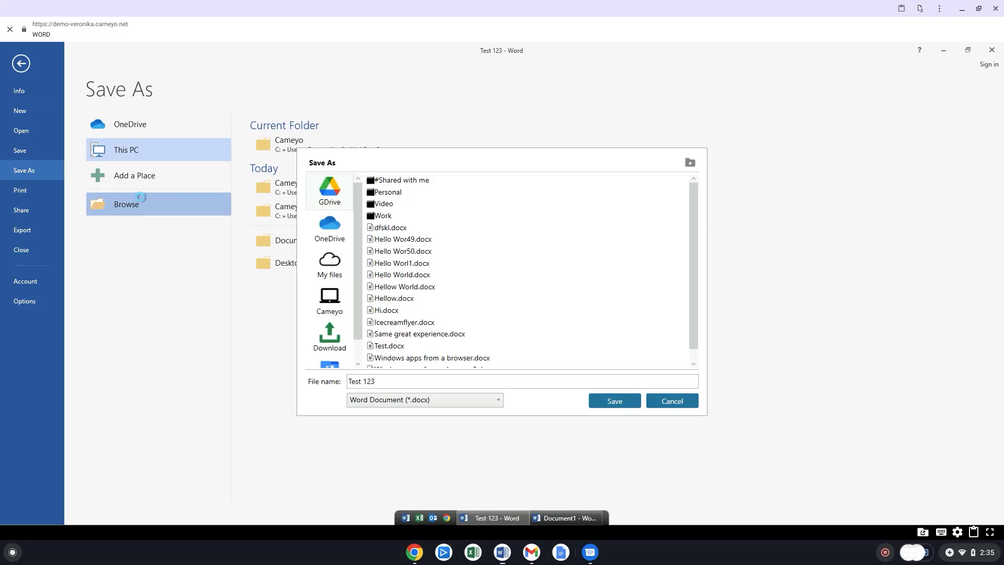
{"action": "left_click", "coordinate": [329, 300]}
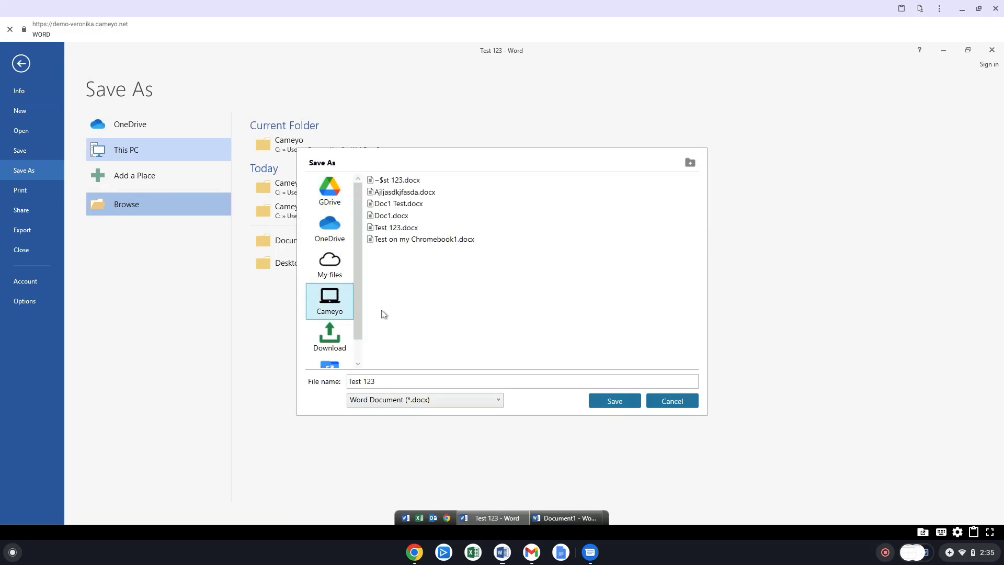
Rename the copy to 'Test 1234' and save it in the Cameyo folder
{"action": "left_click", "coordinate": [427, 381]}
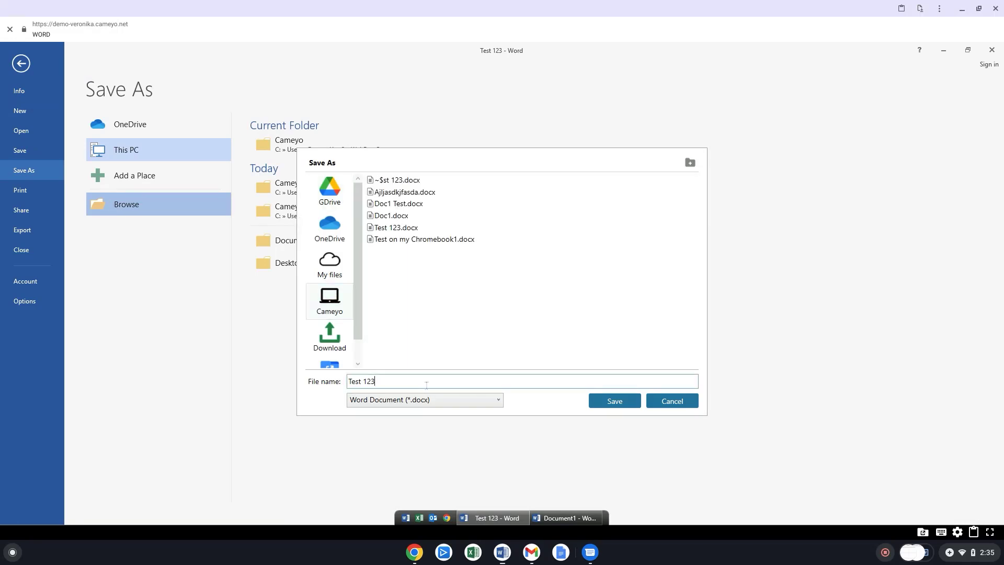
{"action": "type", "text": "4"}
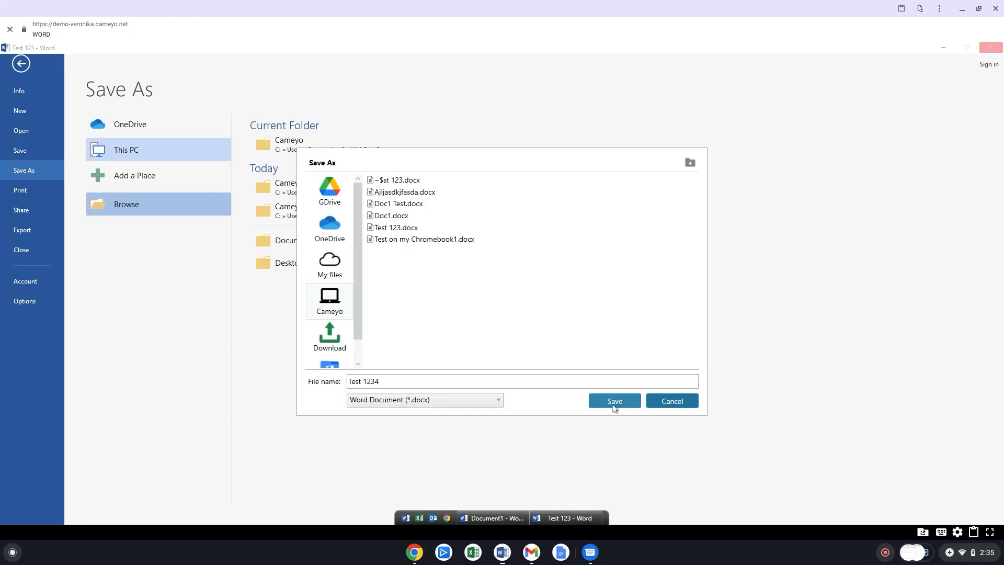
{"action": "left_click", "coordinate": [615, 401]}
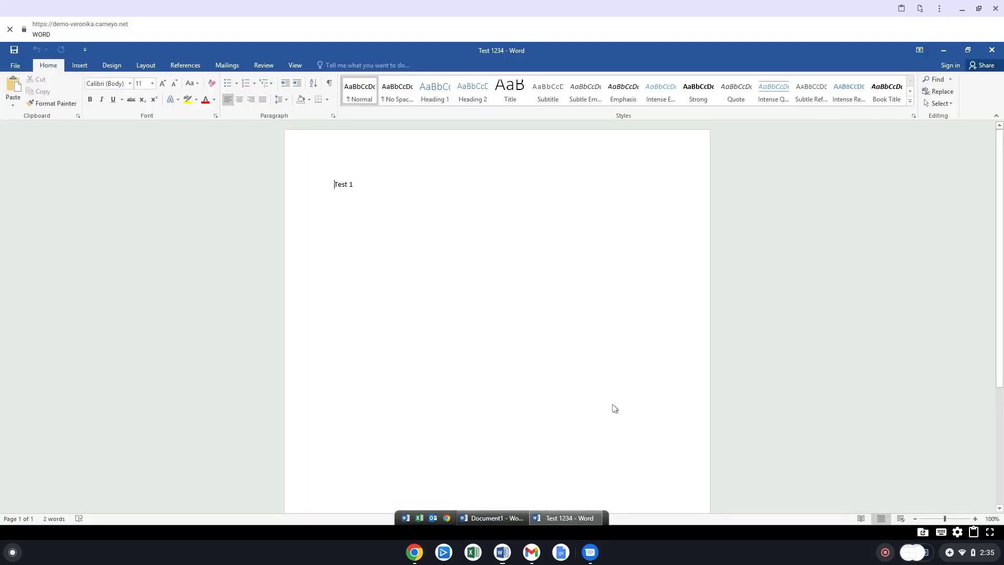